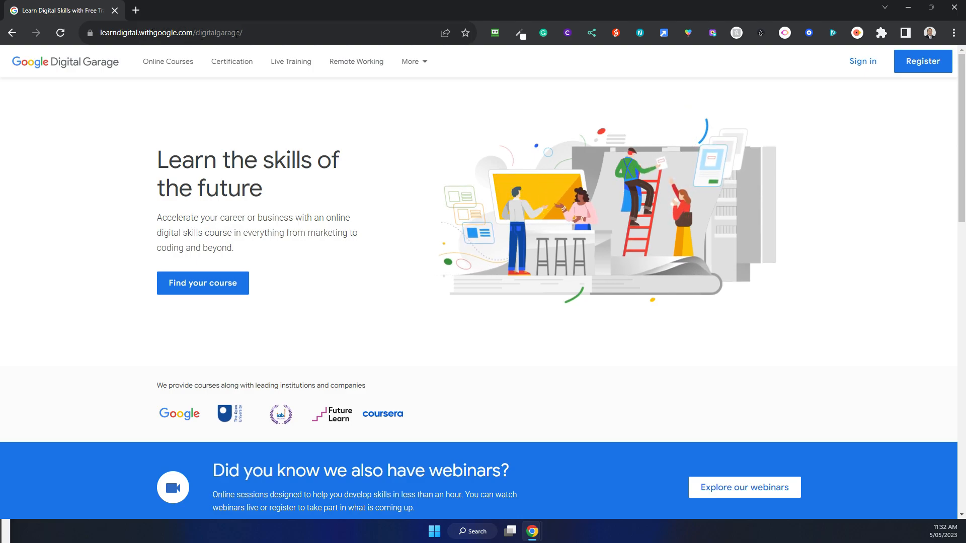
mouse_move(863, 61)
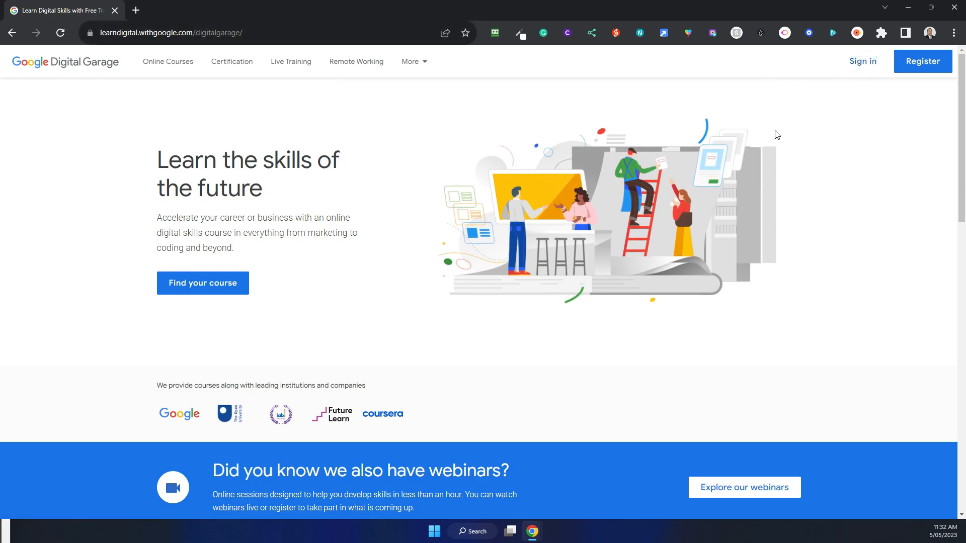
mouse_move(862, 61)
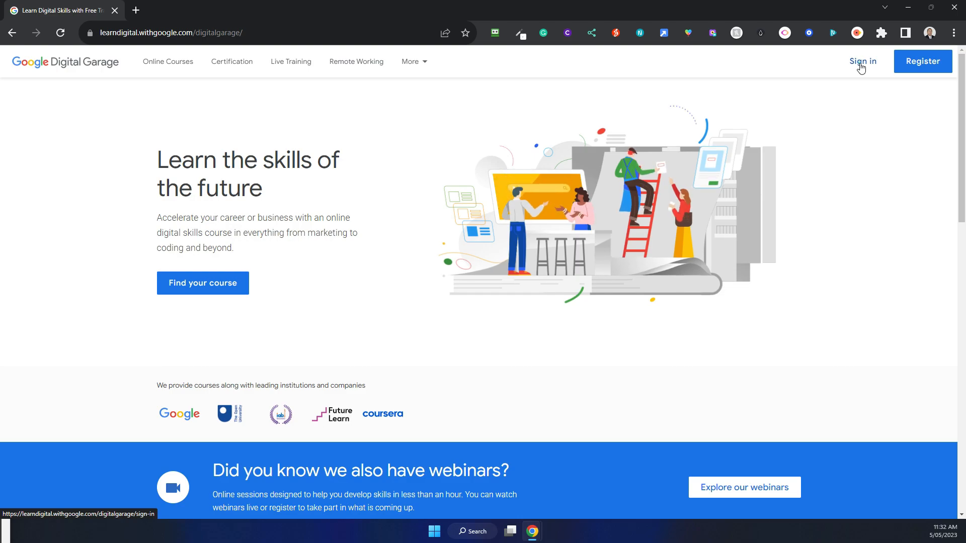
- Sign in to the UK Google Digital Garage site using the Google account option
left_click(863, 62)
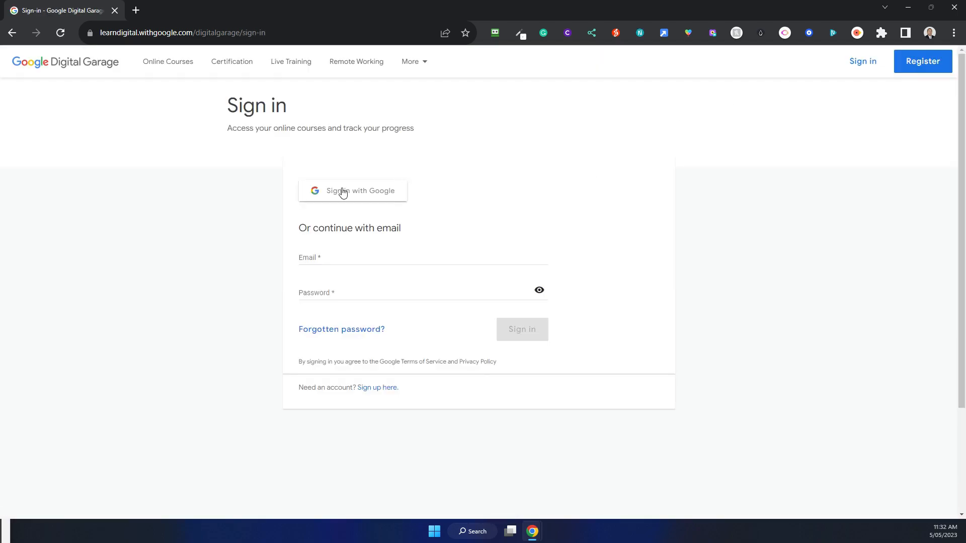
left_click(352, 190)
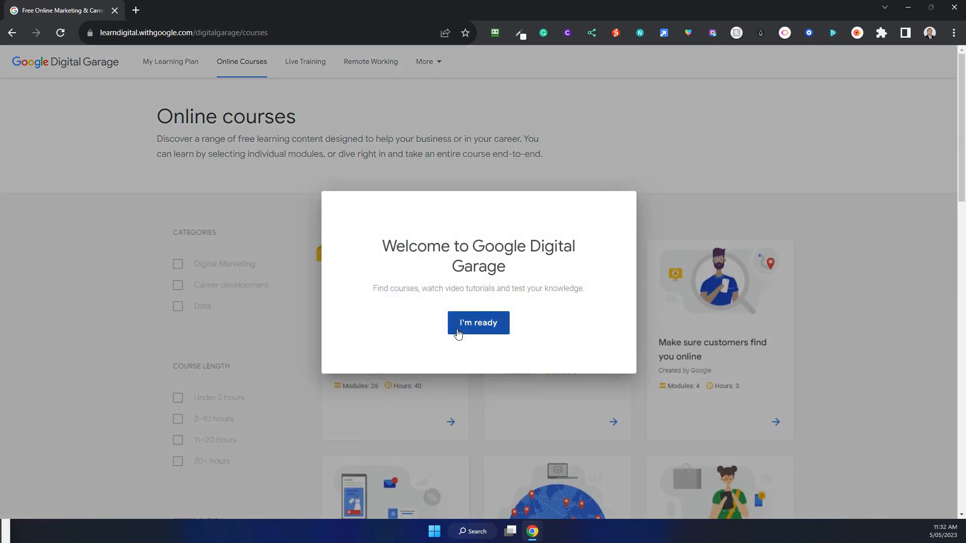
mouse_move(518, 344)
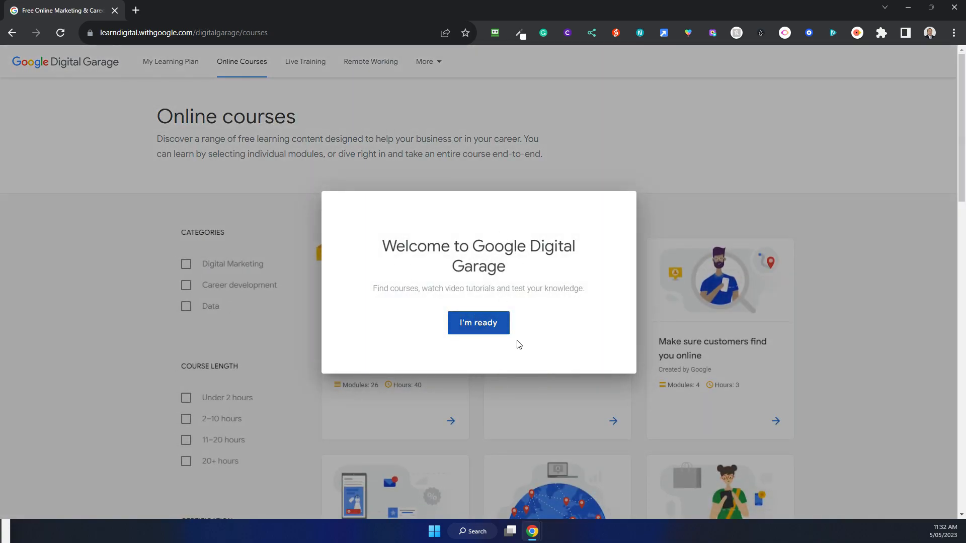
- Dismiss the welcome dialog with I'm ready and go into the Fundamentals of digital marketing course
left_click(477, 322)
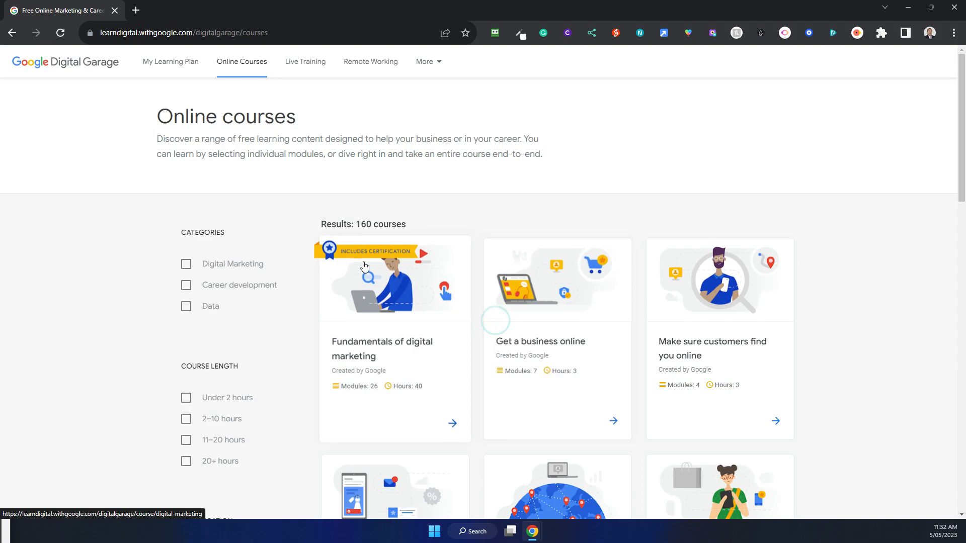
mouse_move(368, 346)
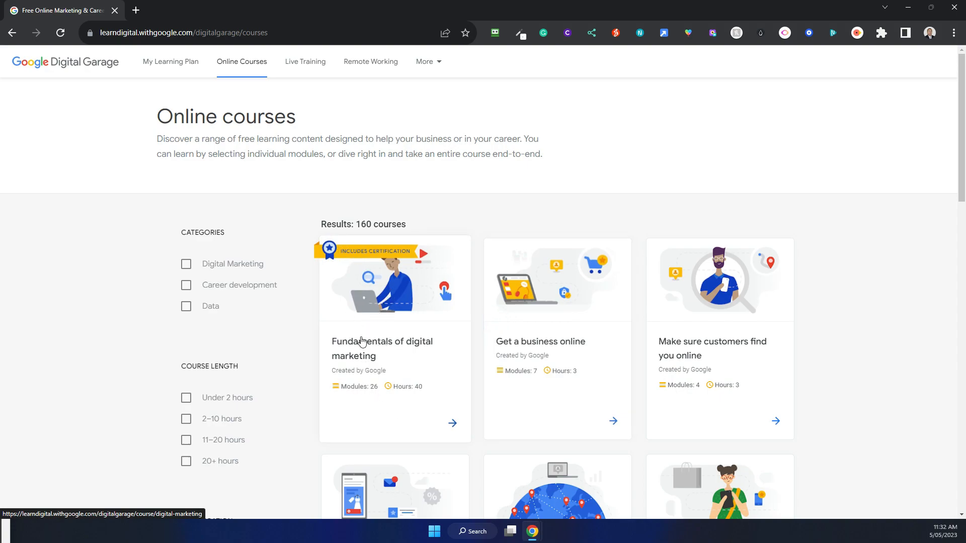
left_click(383, 349)
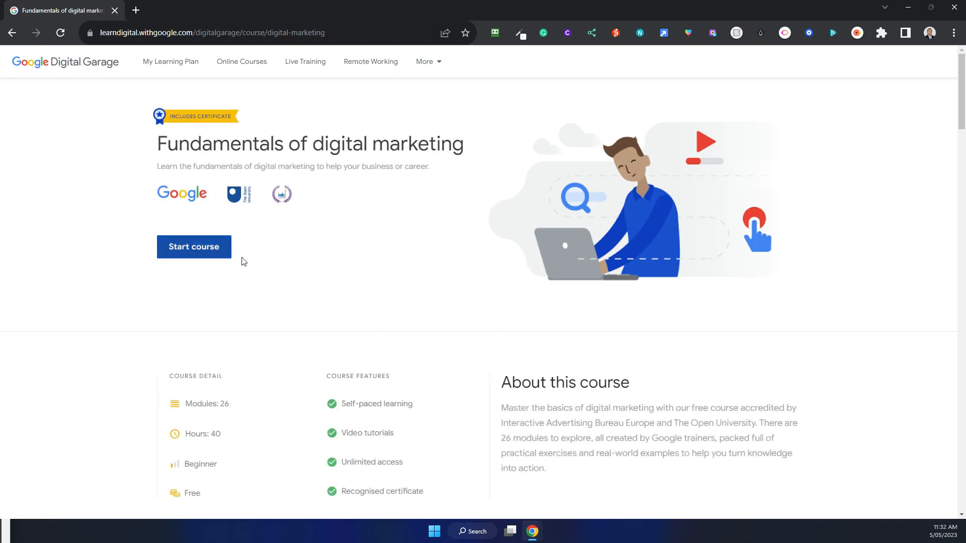
mouse_move(428, 64)
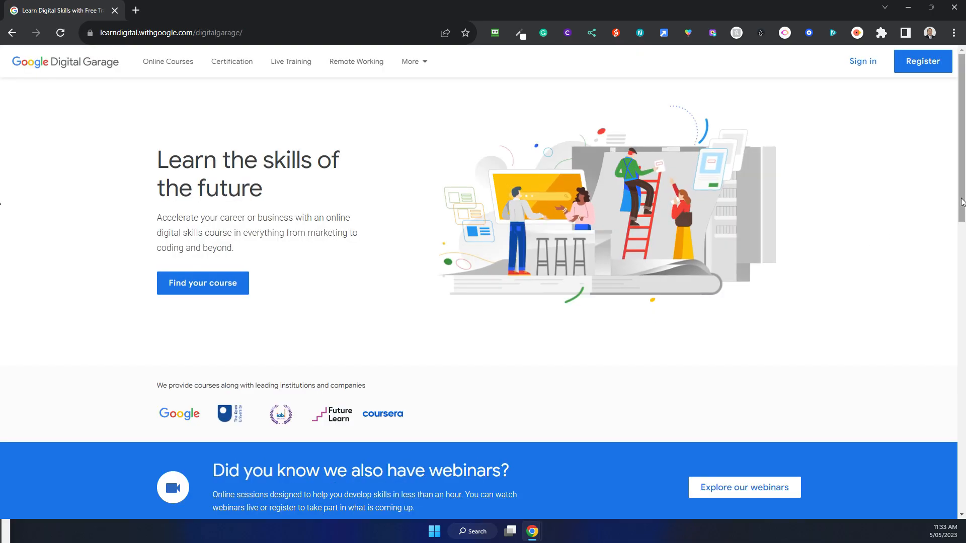
- Change the footer country selector from United Kingdom to Australia
scroll("down", 3)
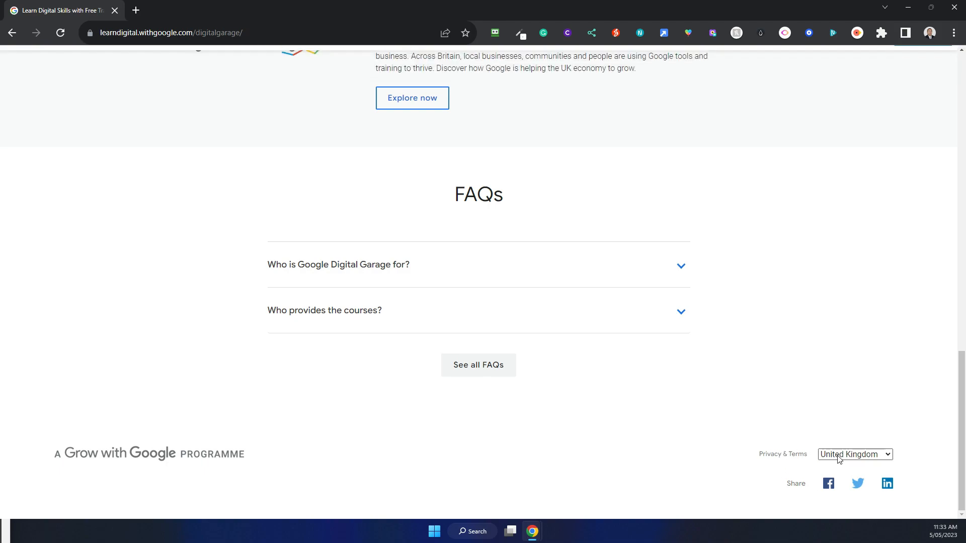
left_click(855, 453)
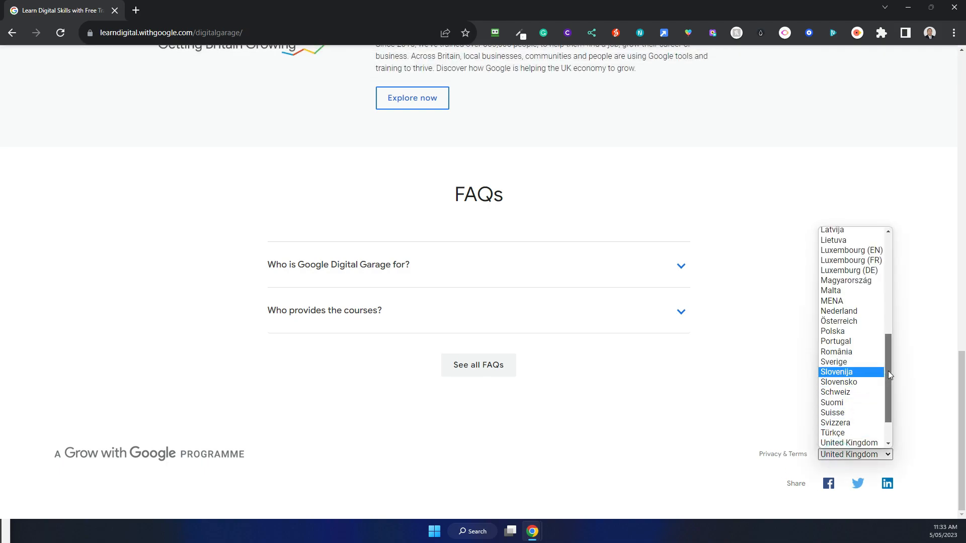
scroll("up", 3)
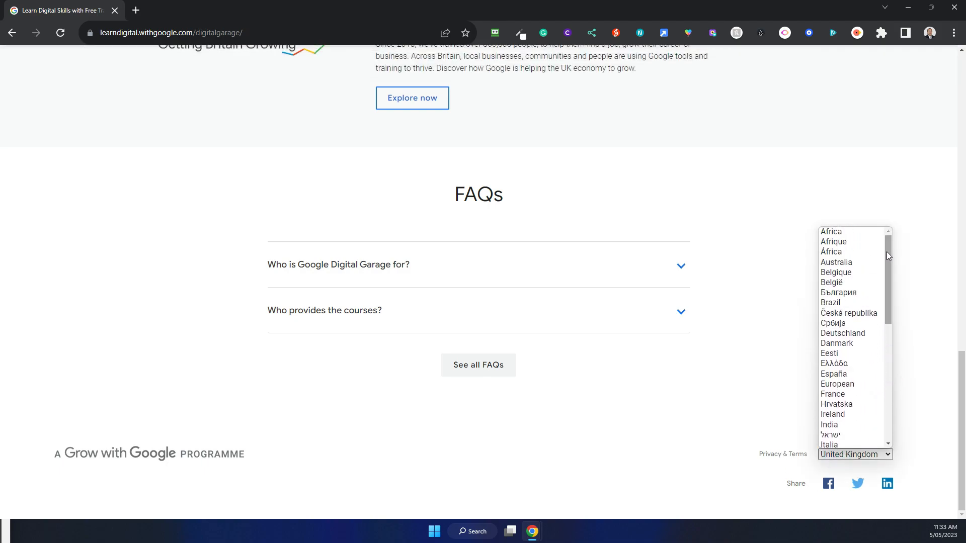
left_click(836, 262)
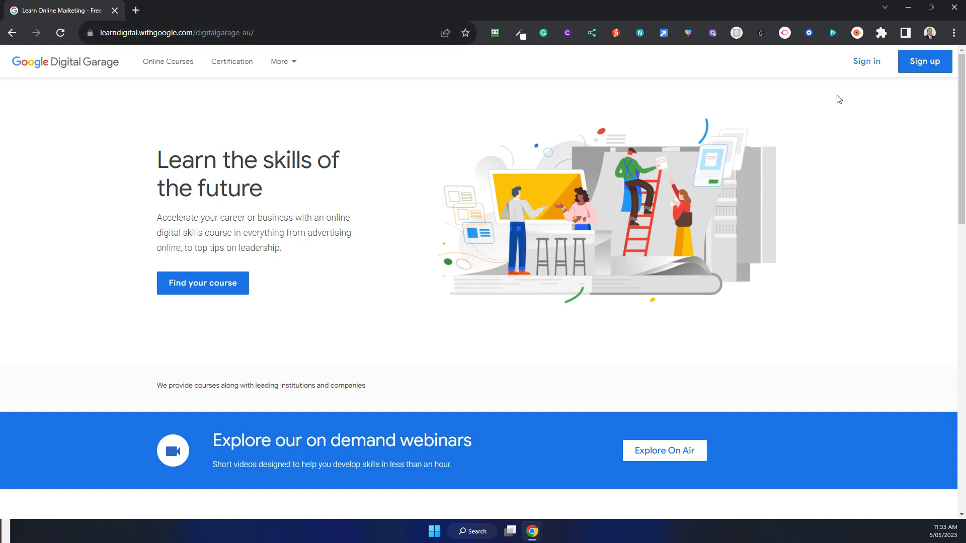
- Sign in to the Australian site with the Google account, reaching the 155-course Online Courses list
left_click(865, 61)
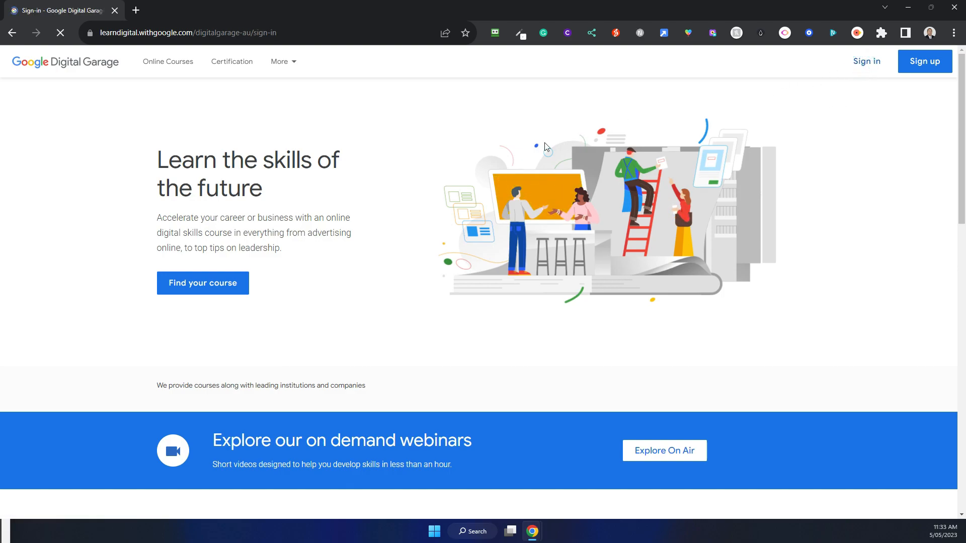
left_click(865, 62)
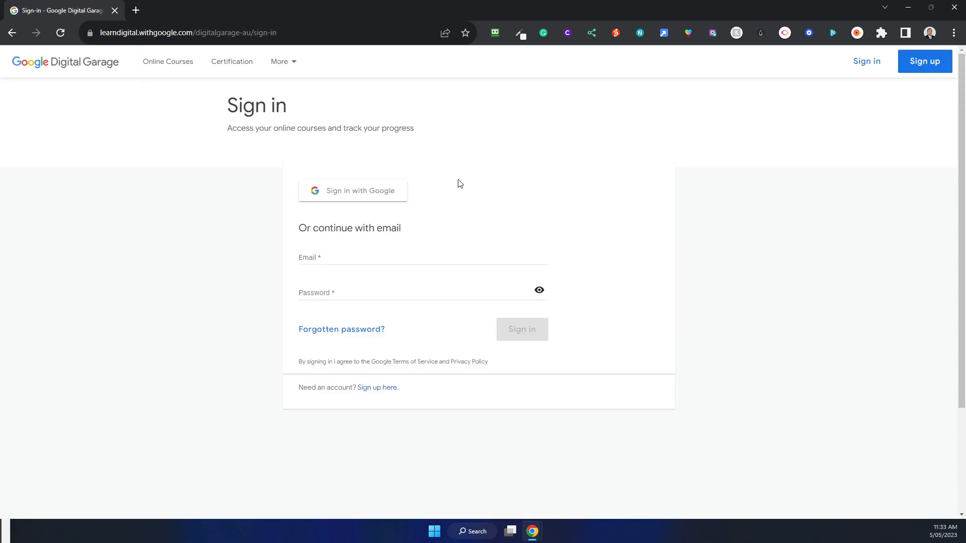
left_click(352, 191)
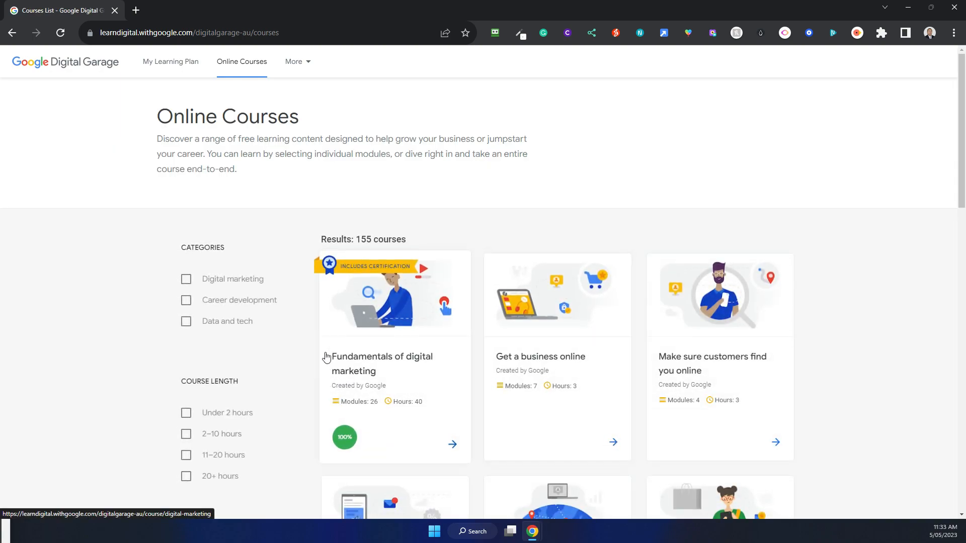
mouse_move(413, 362)
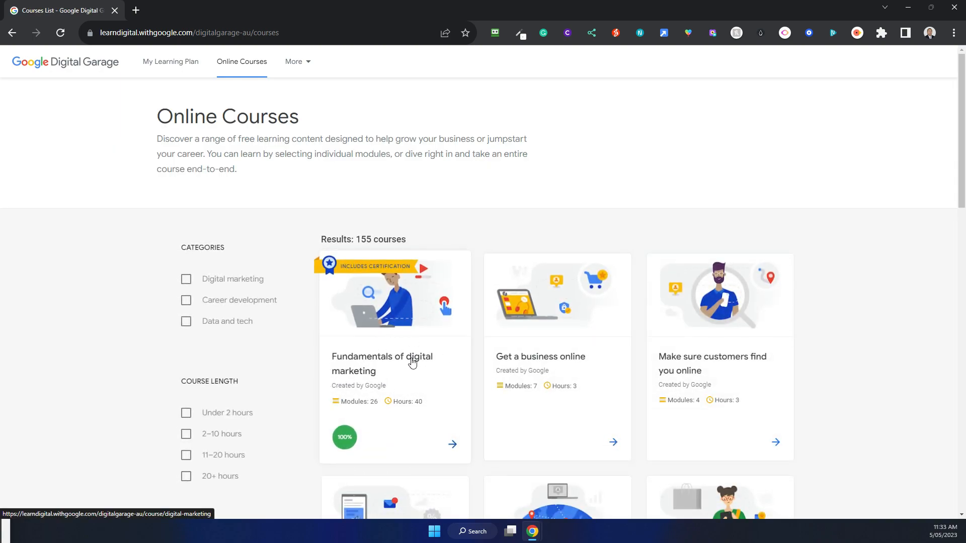
mouse_move(460, 400)
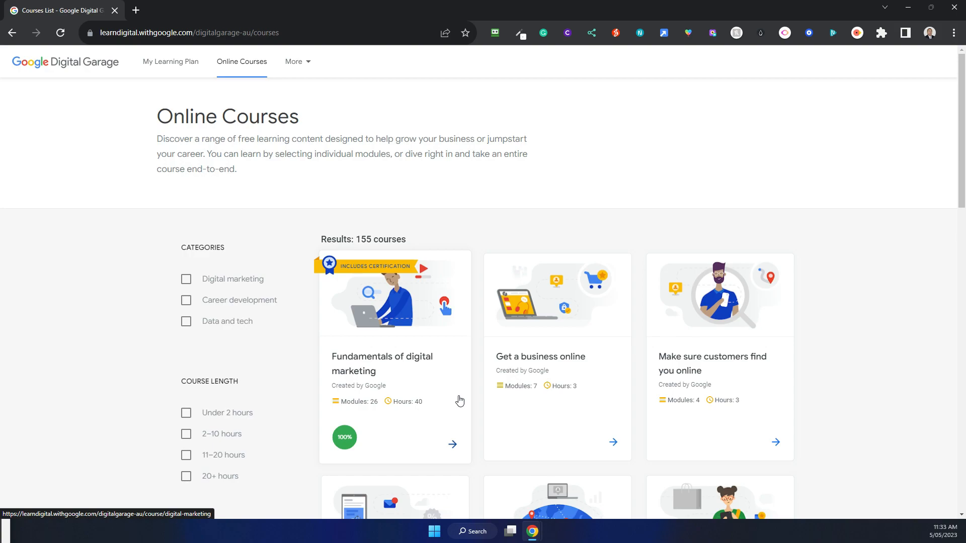
- Select the Fundamentals of digital marketing card carrying the 100% badge to load that course
left_click(381, 363)
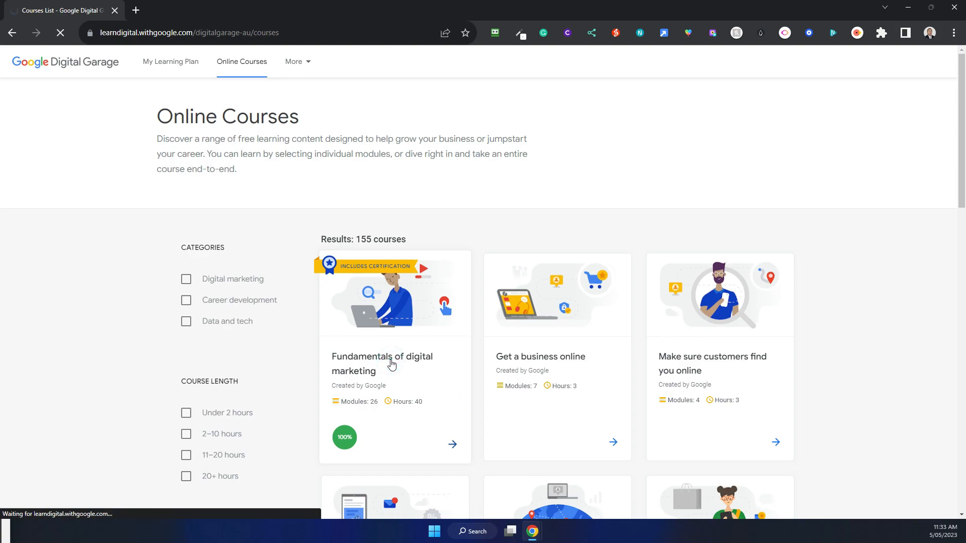
left_click(382, 363)
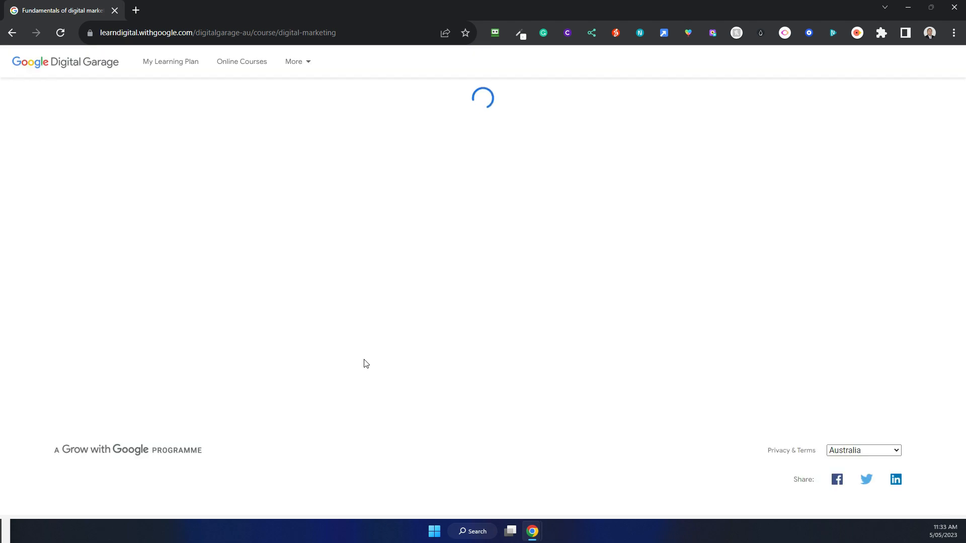